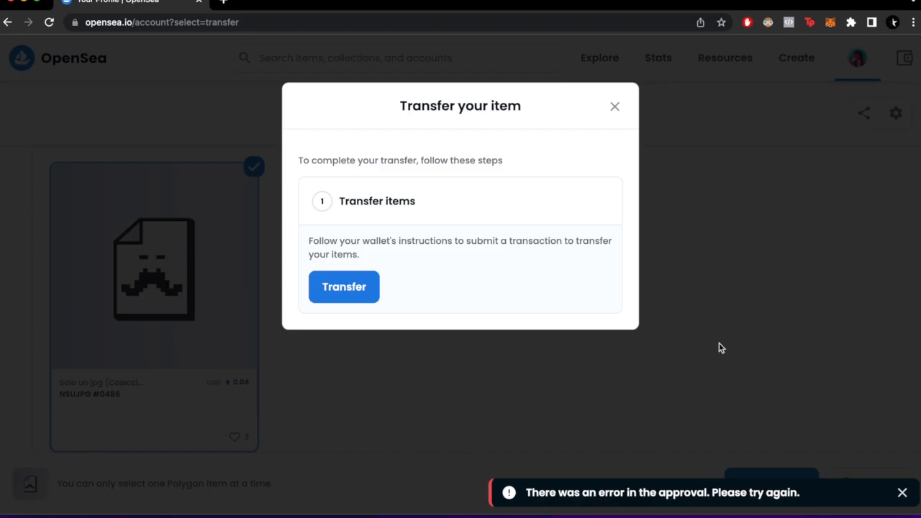
{"action": "mouse_move", "coordinate": [45, 178]}
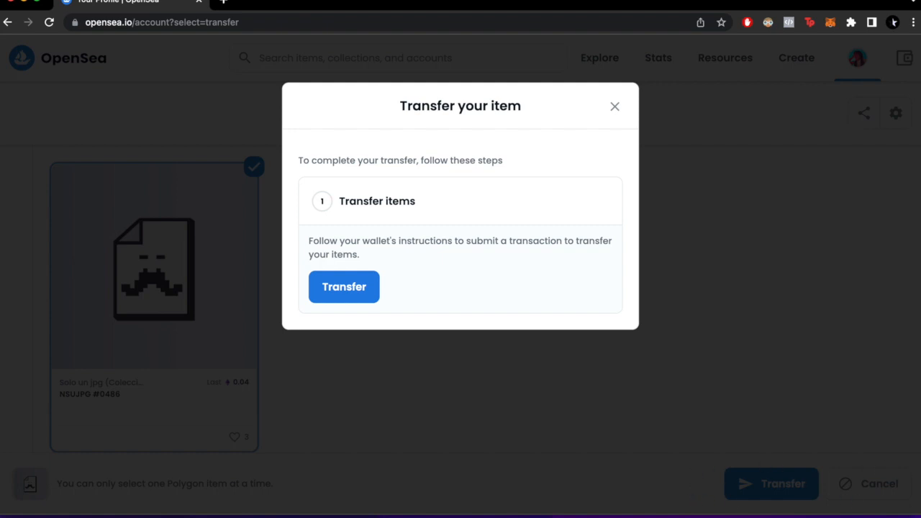
{"action": "mouse_move", "coordinate": [870, 500]}
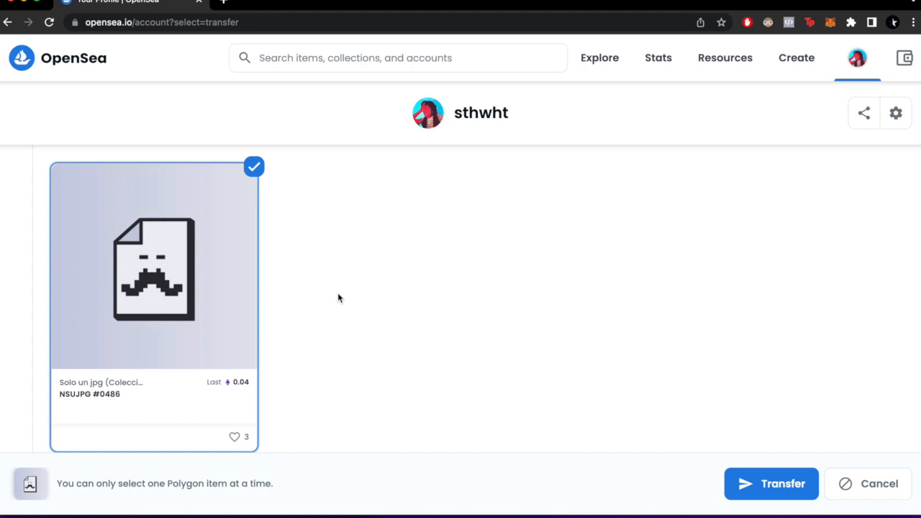
{"action": "mouse_move", "coordinate": [326, 374]}
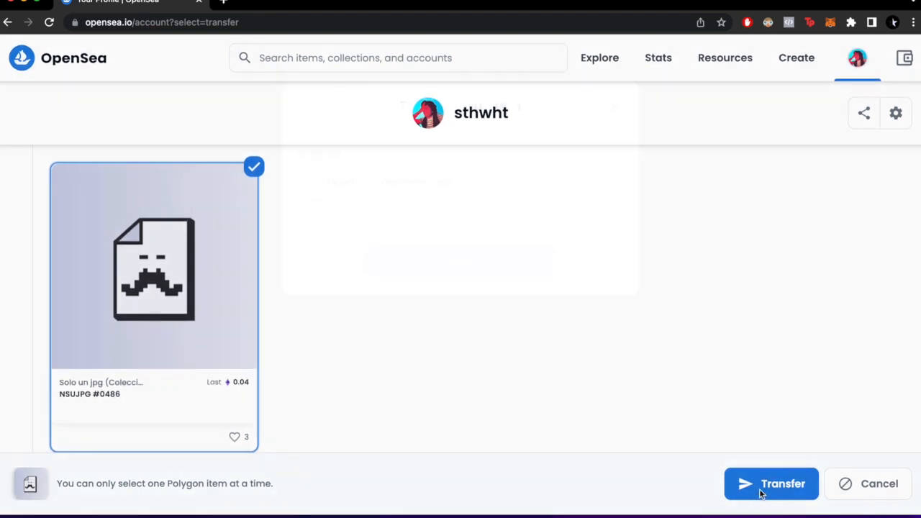
- Submit the transfer of NSUJPG #0486 to the entered wallet address
{"action": "left_click", "coordinate": [771, 482]}
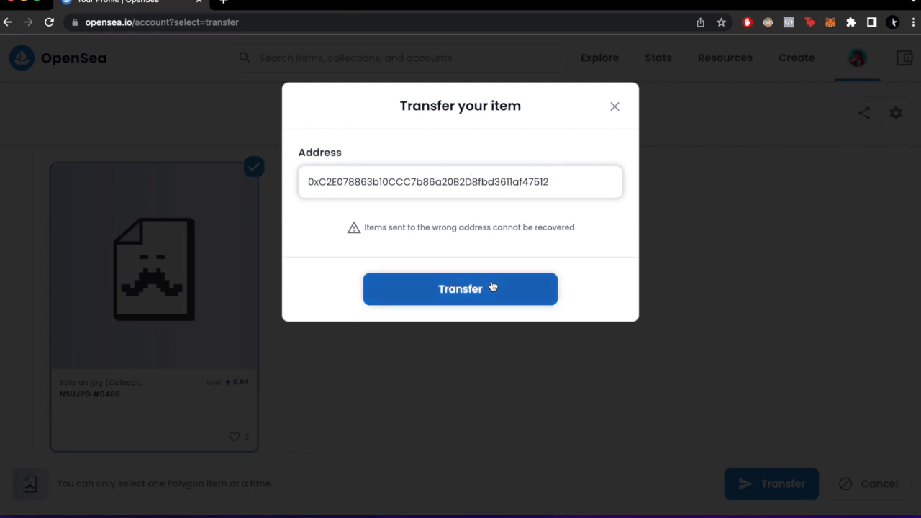
{"action": "left_click", "coordinate": [460, 288]}
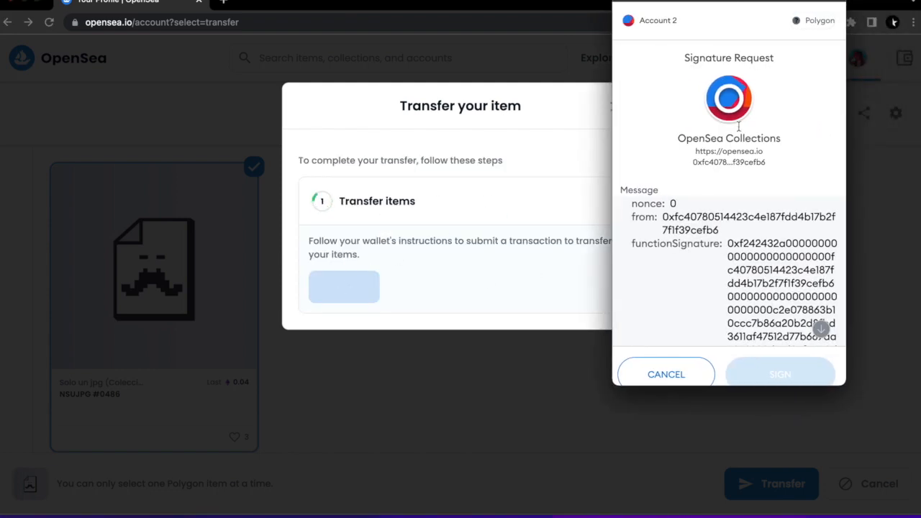
{"action": "scroll", "scroll_direction": "down", "scroll_amount": 3}
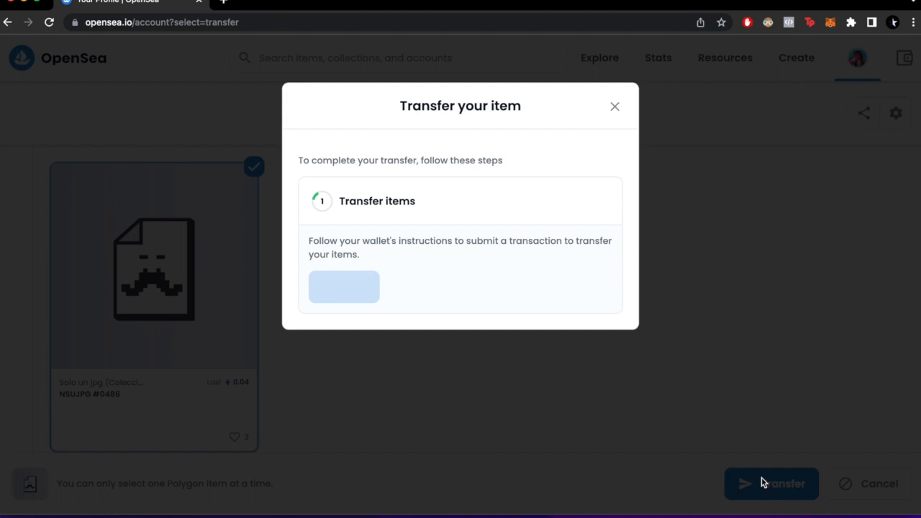
{"action": "mouse_move", "coordinate": [712, 470]}
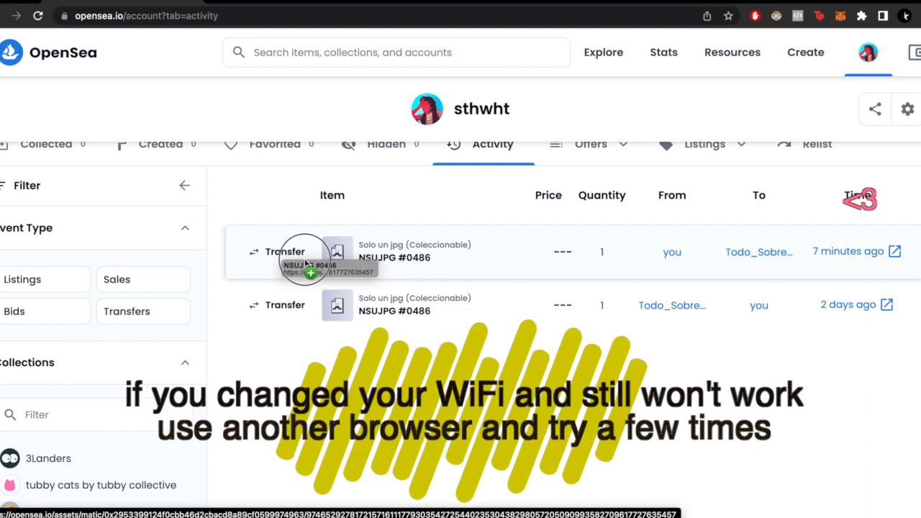
{"action": "mouse_move", "coordinate": [856, 251]}
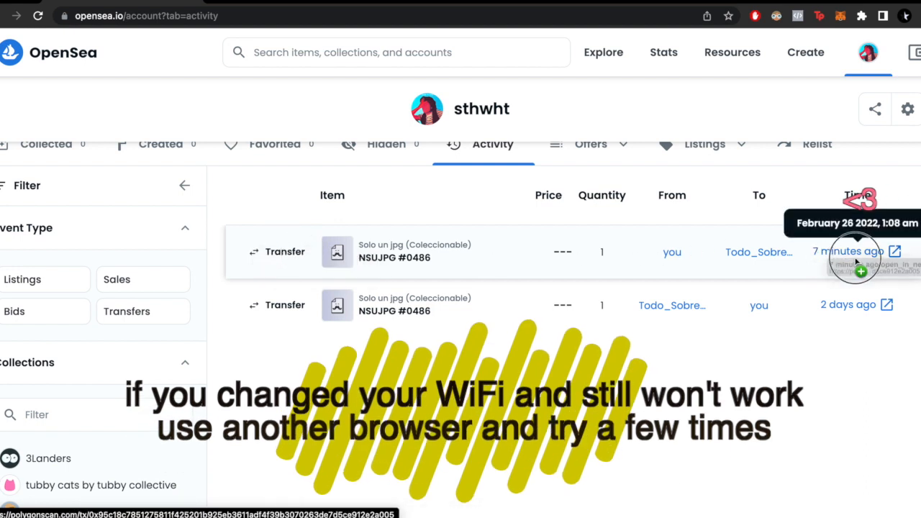
{"action": "mouse_move", "coordinate": [238, 121]}
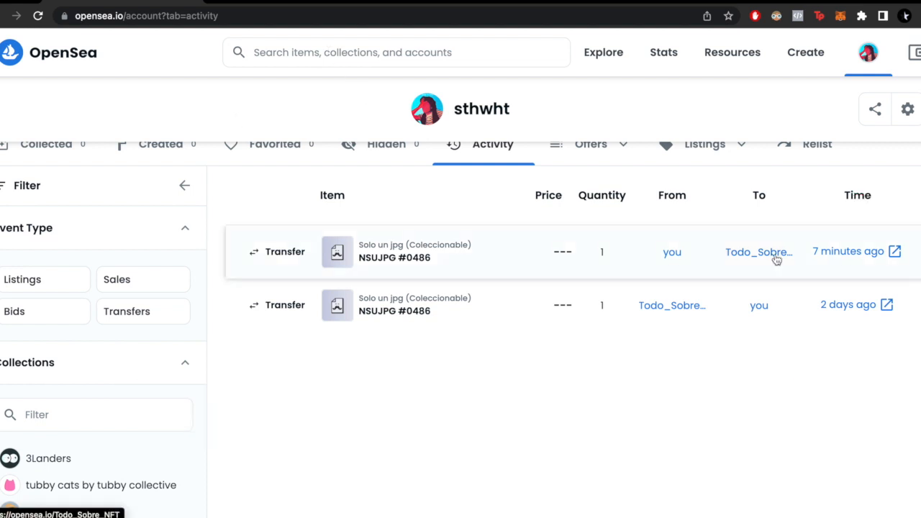
{"action": "mouse_move", "coordinate": [351, 240]}
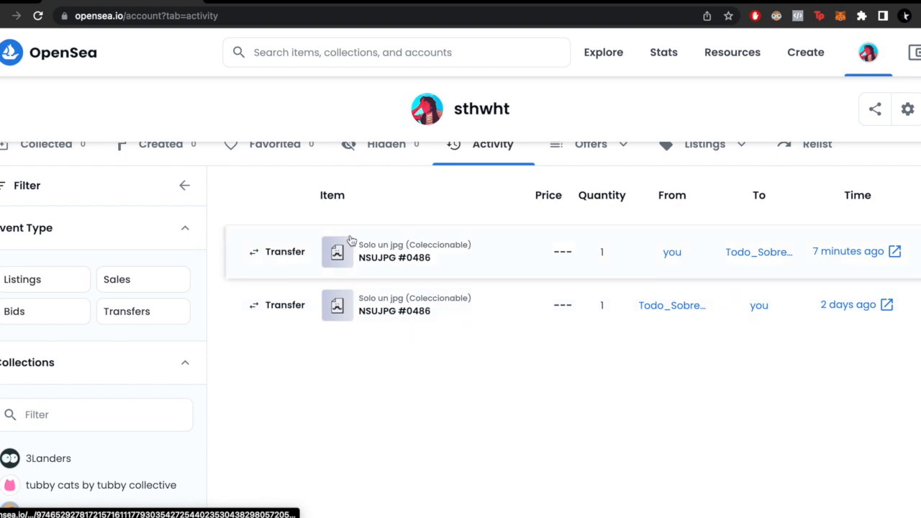
{"action": "mouse_move", "coordinate": [528, 251]}
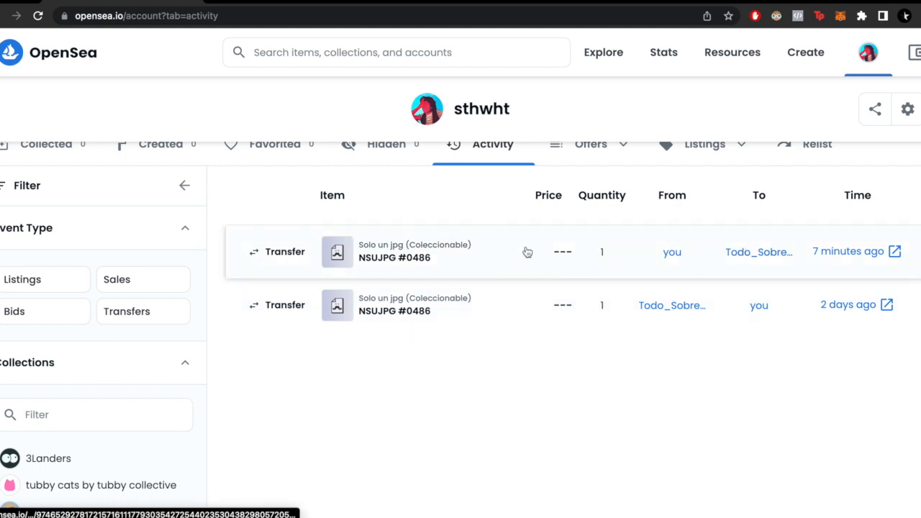
{"action": "mouse_move", "coordinate": [497, 253]}
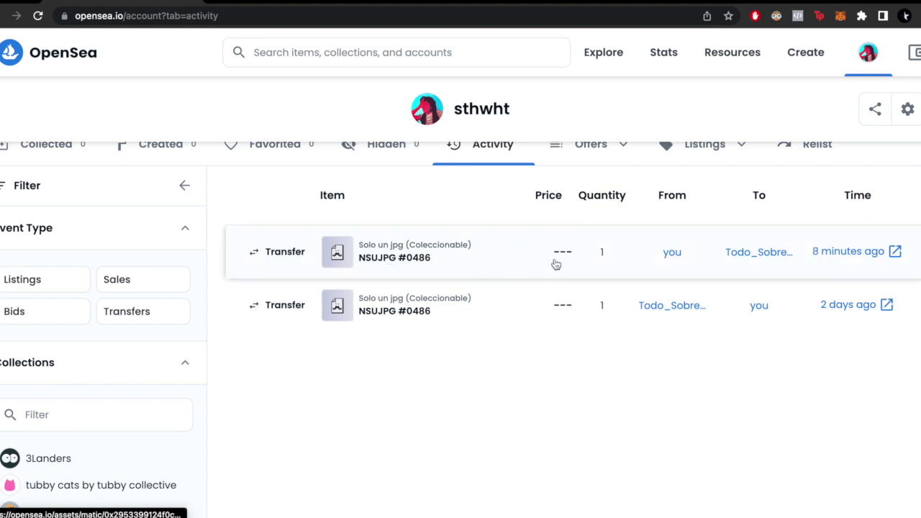
{"action": "mouse_move", "coordinate": [329, 277]}
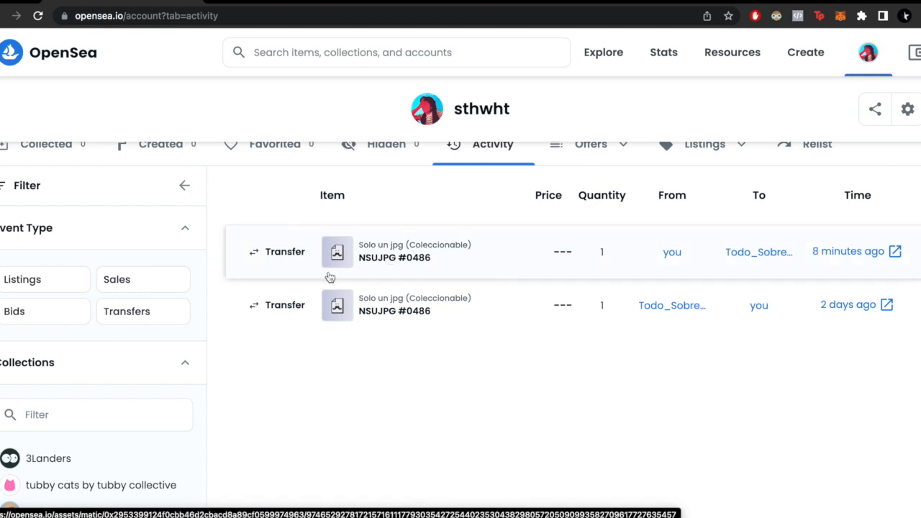
{"action": "mouse_move", "coordinate": [641, 250]}
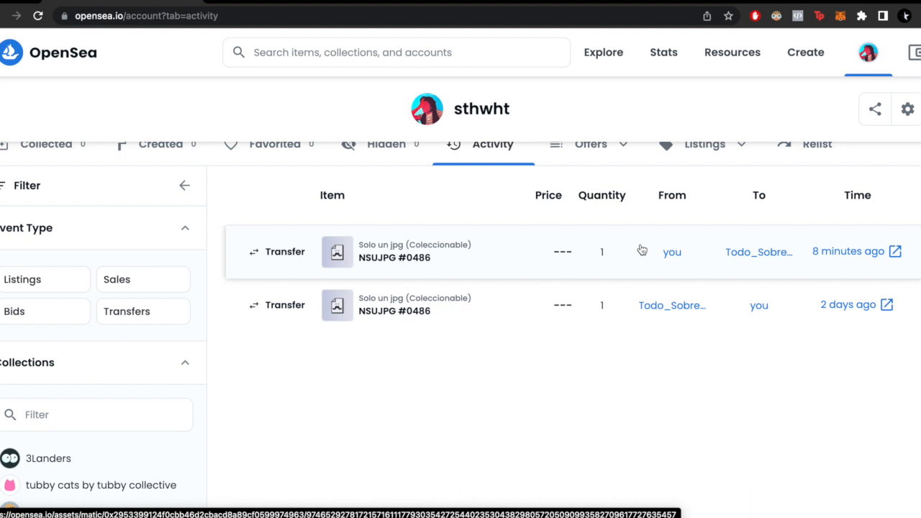